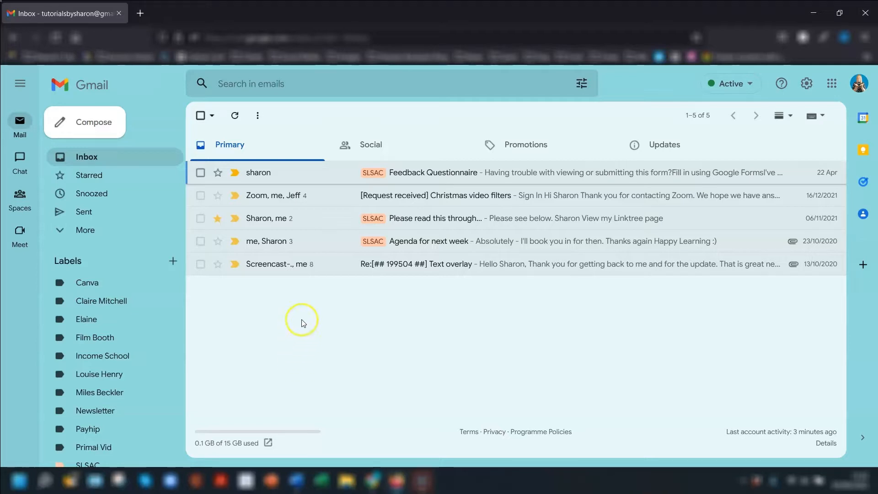
- Tour the Chat, Meet and Mail sections of the left rail, collapsing and re-expanding the folder list
left_click(20, 201)
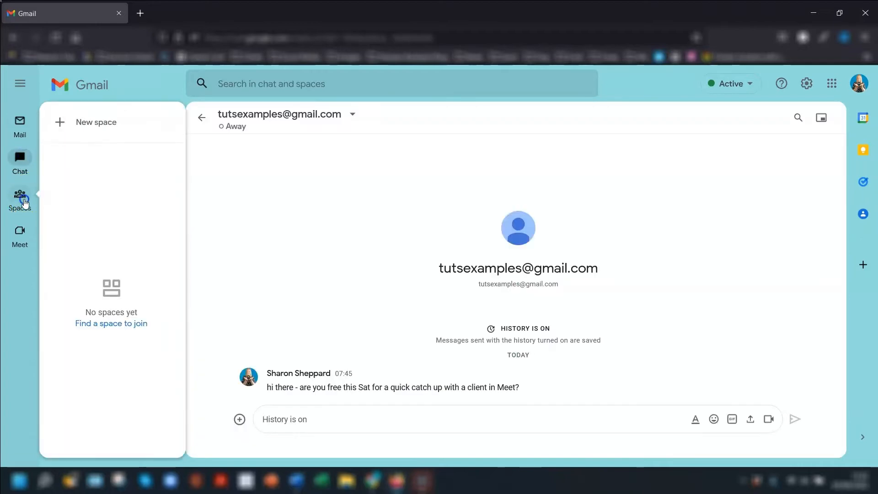
left_click(20, 235)
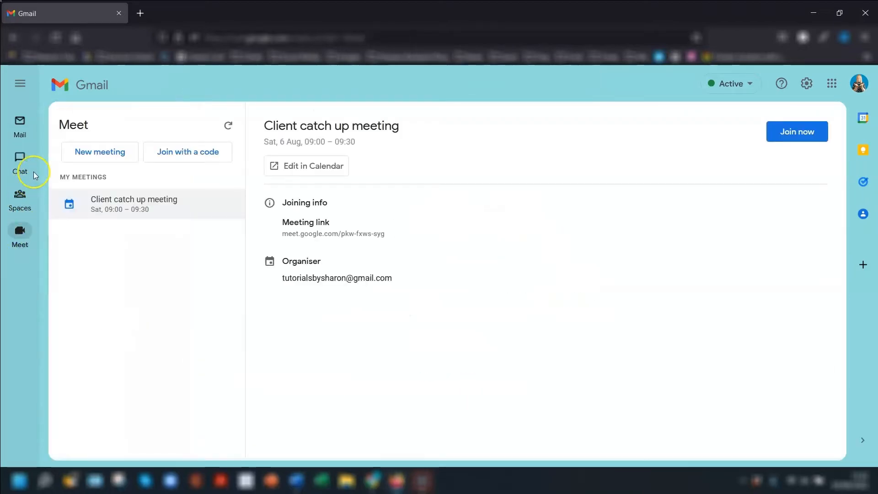
left_click(19, 125)
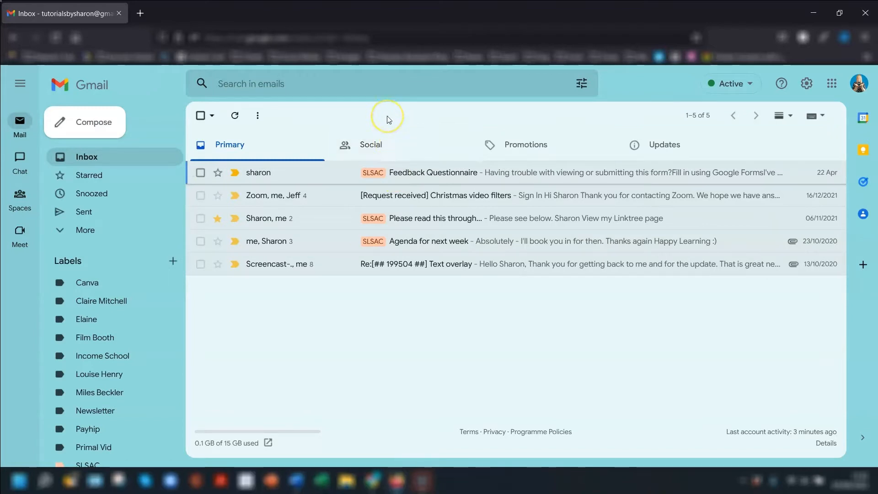
mouse_move(387, 120)
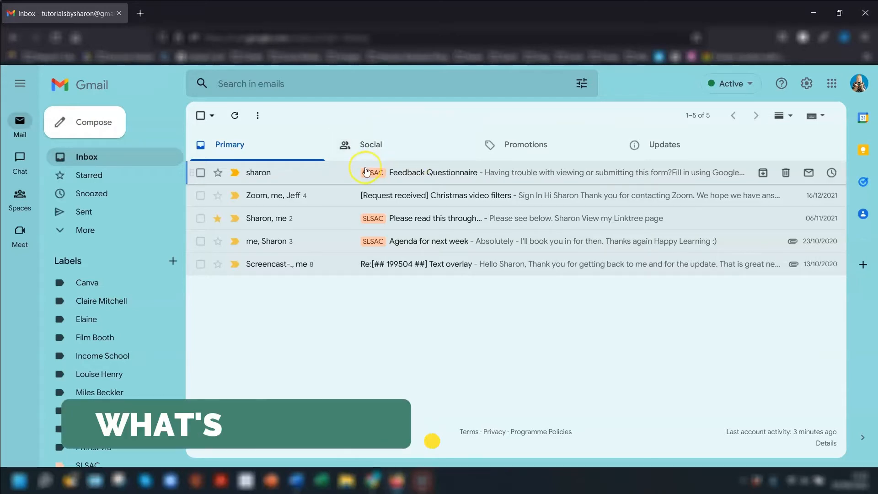
left_click(20, 84)
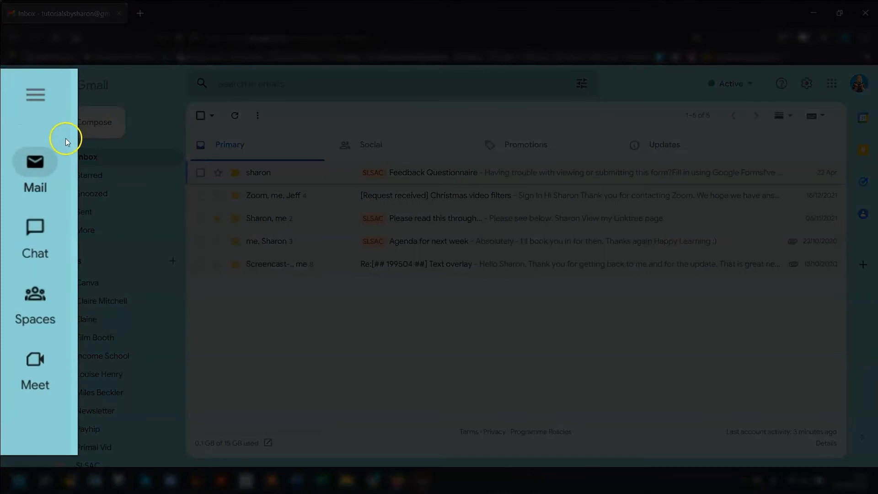
mouse_move(33, 317)
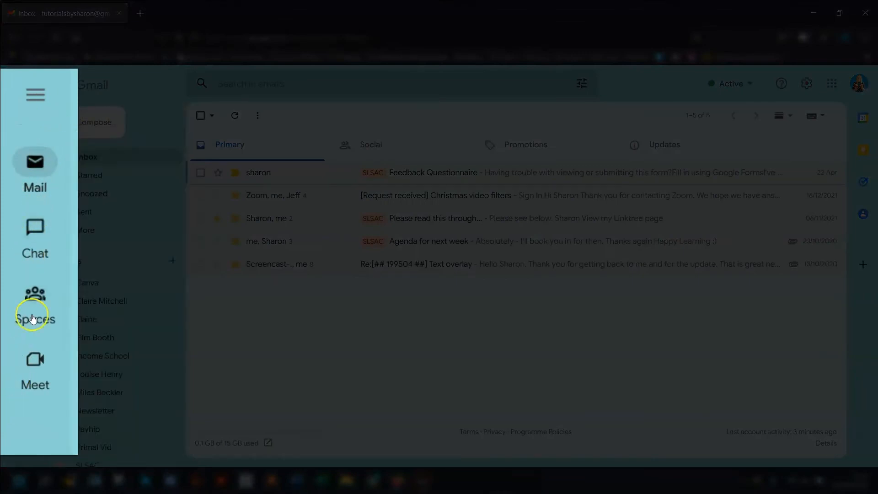
left_click(35, 95)
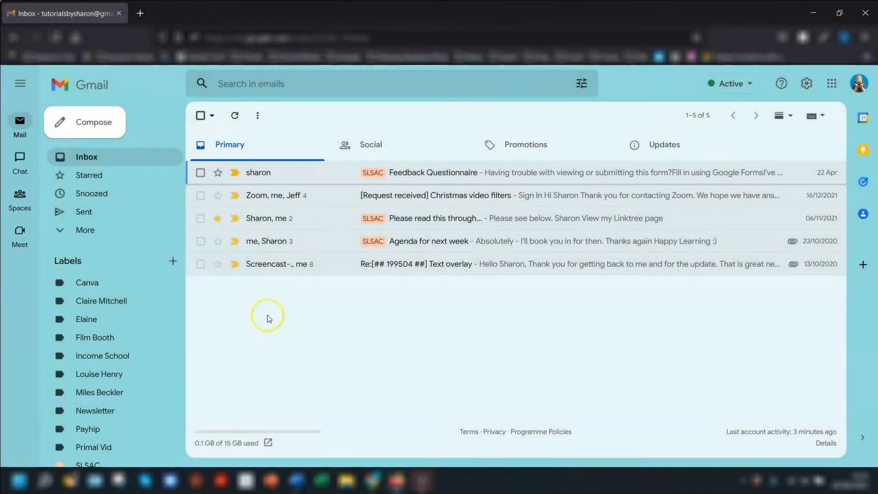
left_click(19, 199)
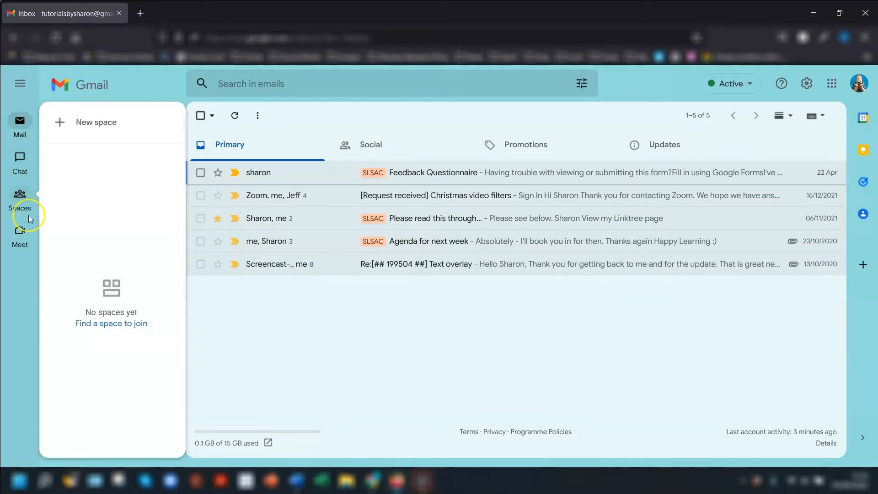
left_click(19, 125)
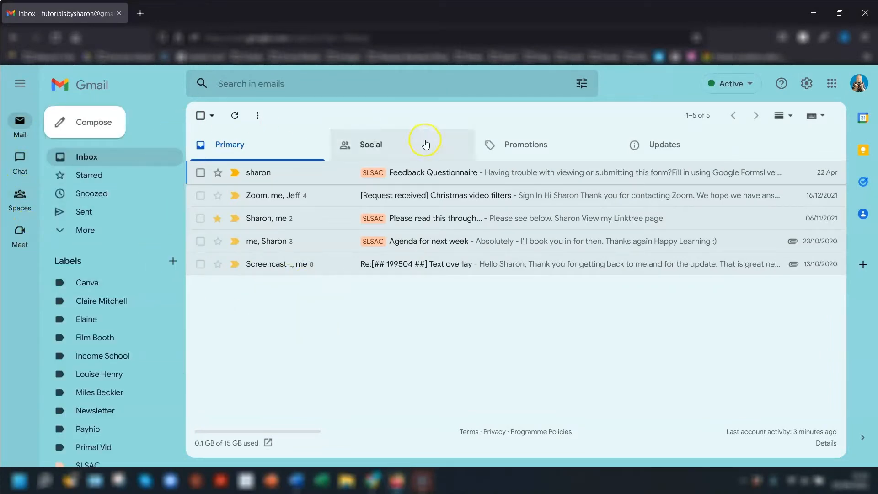
mouse_move(374, 398)
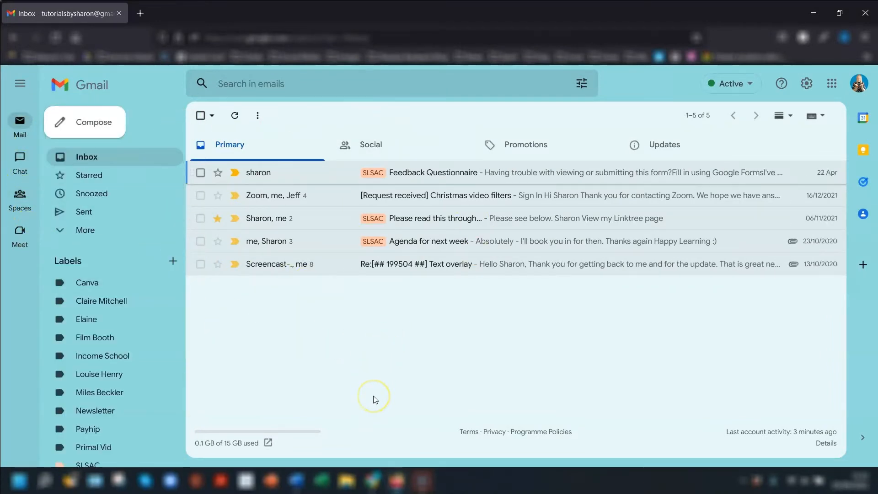
mouse_move(20, 82)
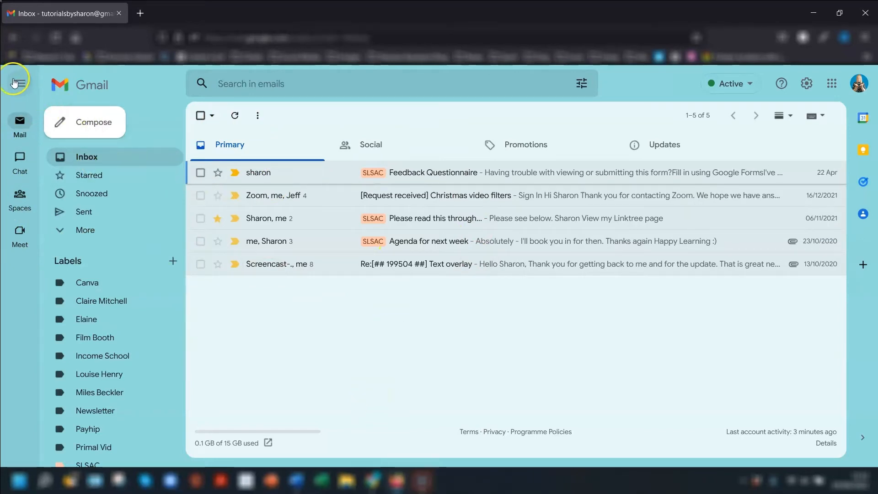
left_click(18, 85)
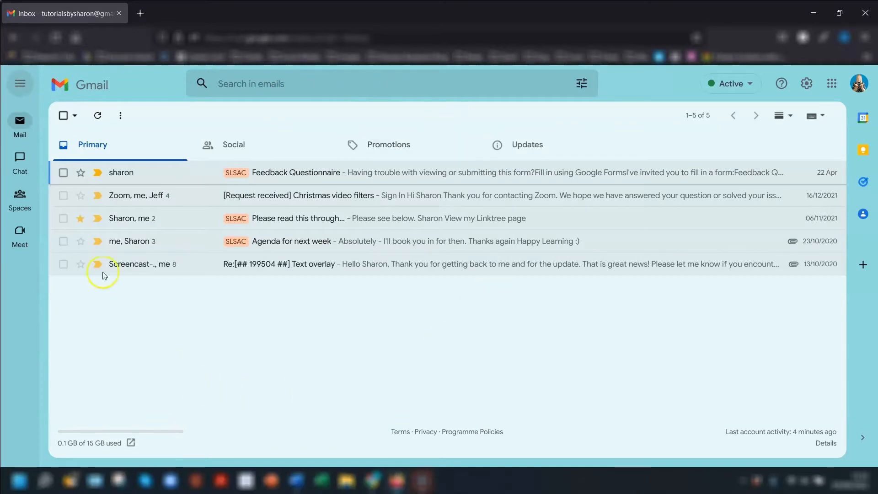
left_click(19, 83)
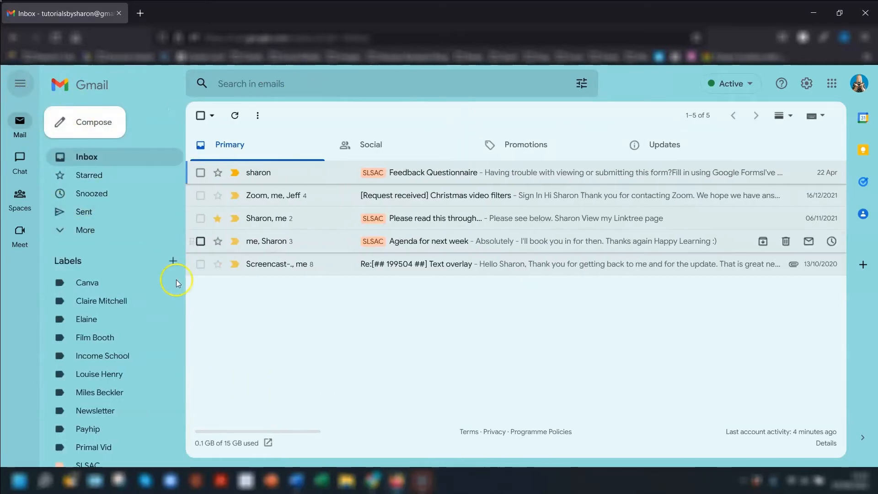
left_click(20, 158)
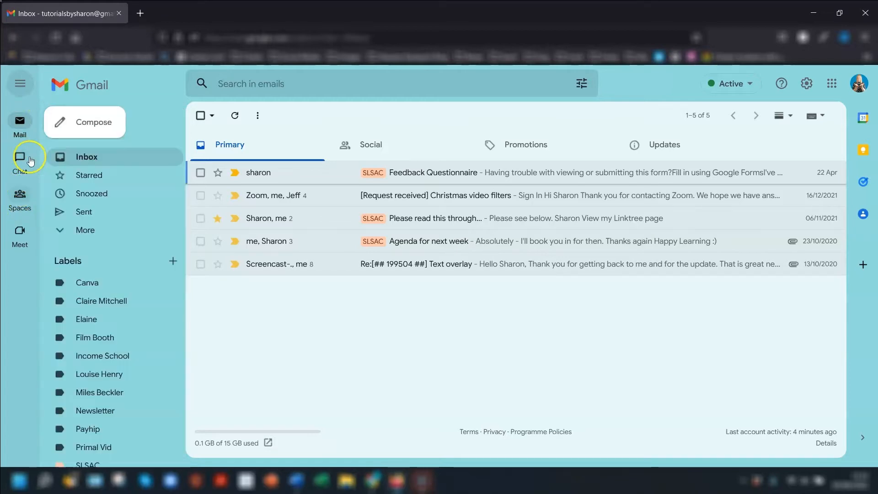
- Pin the tutsexamples chat conversation to the top, then view the empty Spaces page
left_click(20, 159)
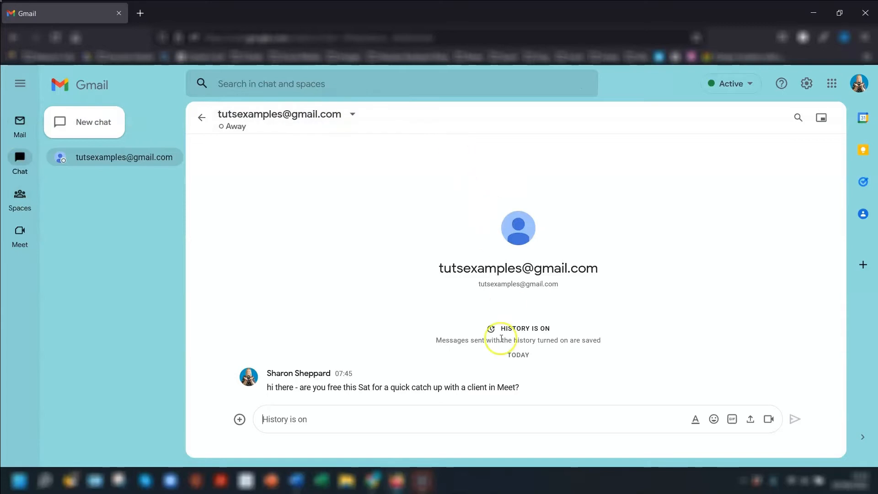
mouse_move(92, 203)
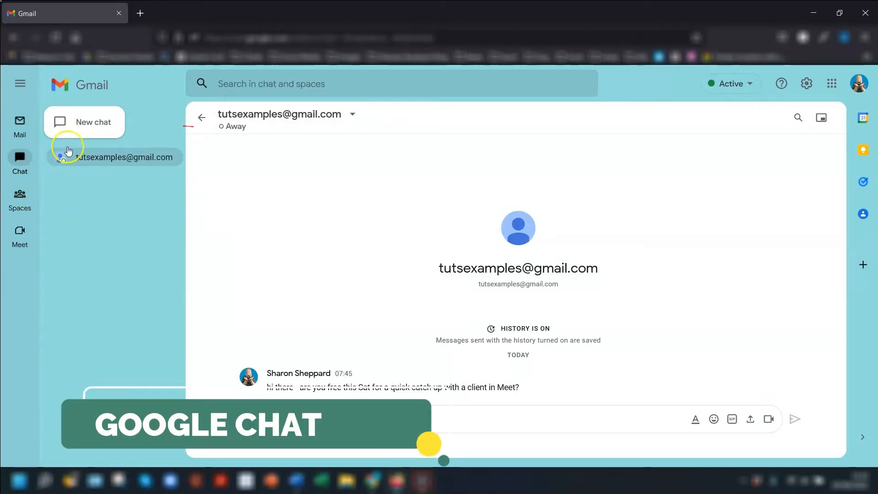
left_click(92, 122)
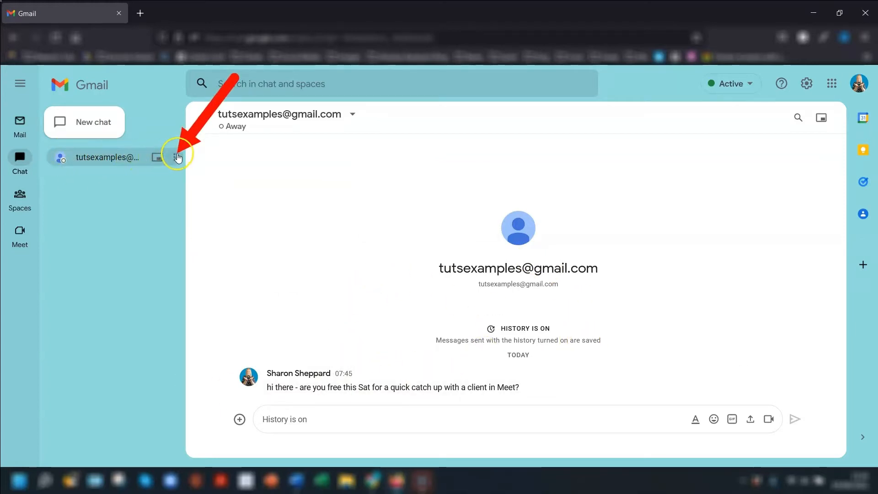
left_click(175, 157)
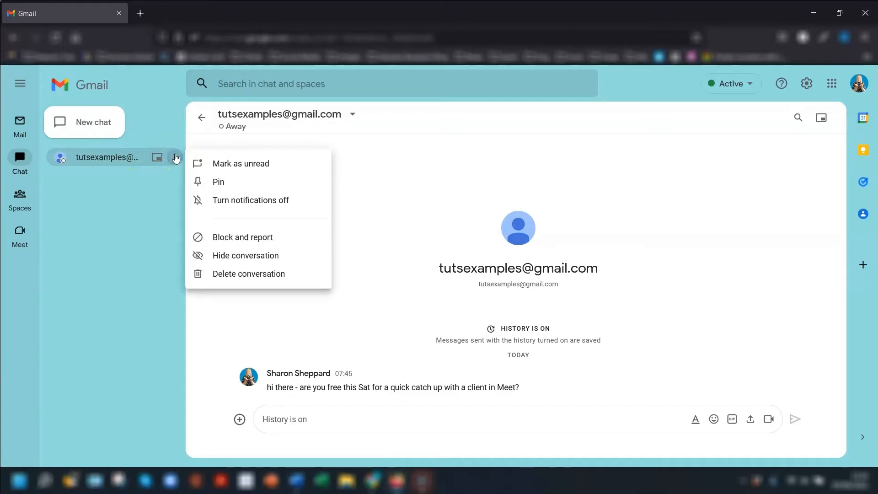
mouse_move(221, 184)
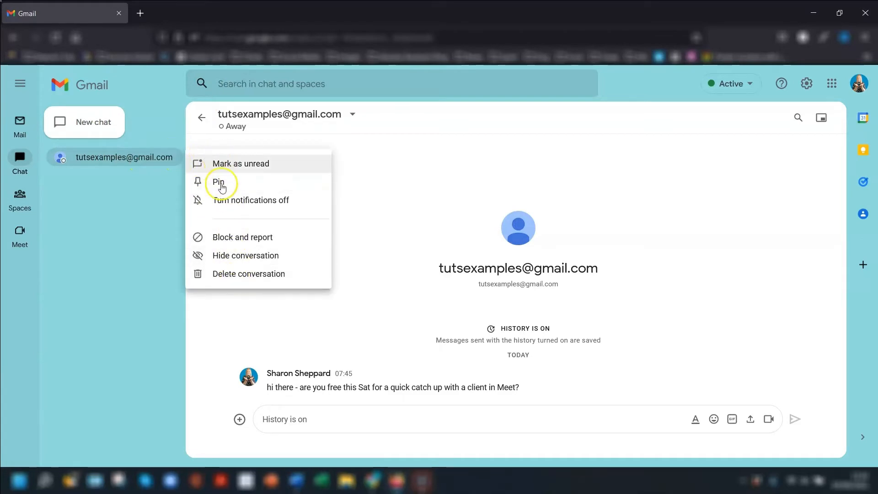
left_click(219, 182)
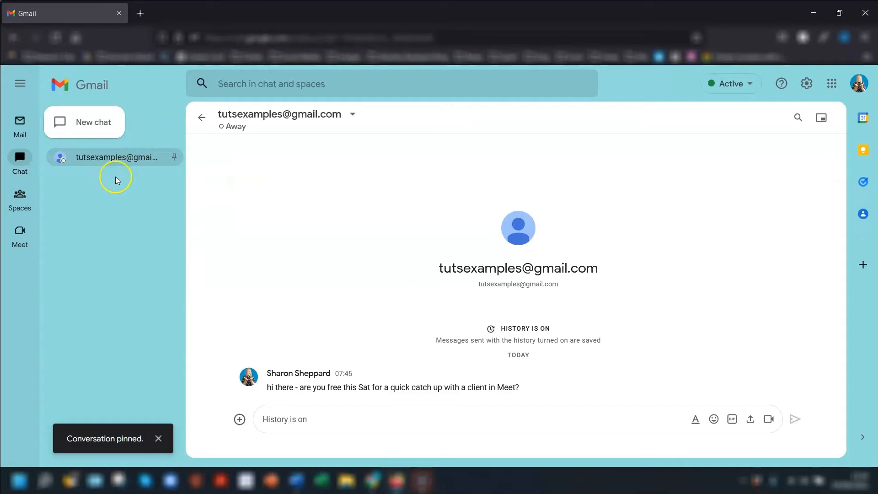
left_click(20, 197)
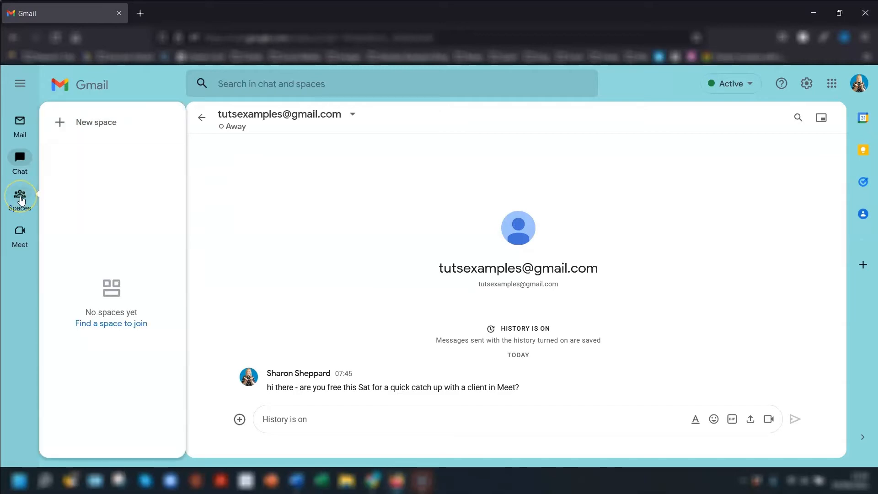
- Glance at the empty Spaces page, then reopen the pinned tutsexamples chat conversation
left_click(20, 199)
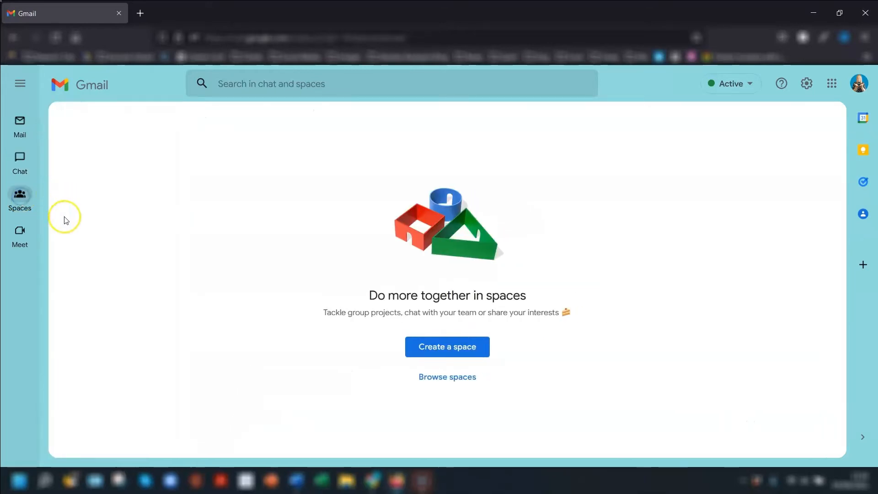
left_click(19, 196)
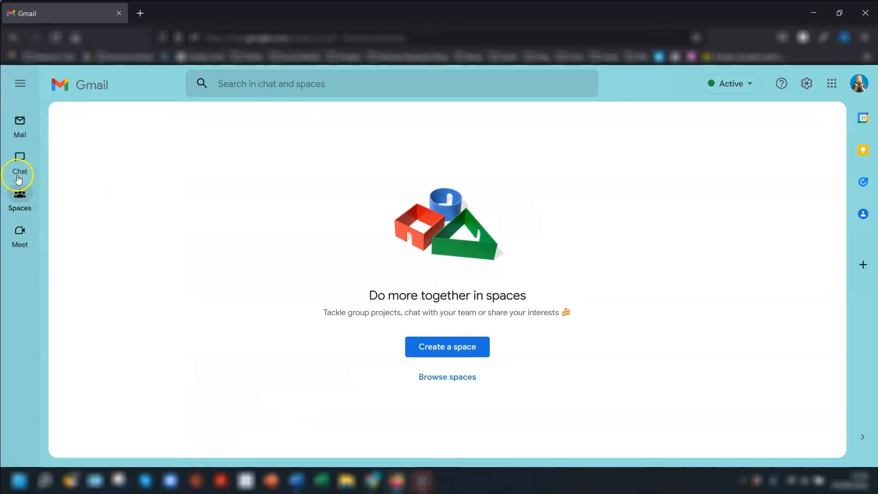
left_click(20, 162)
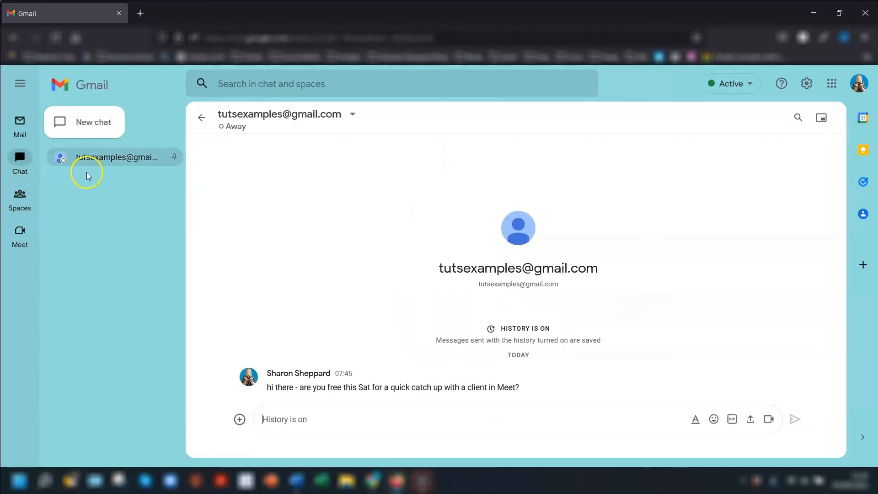
mouse_move(120, 199)
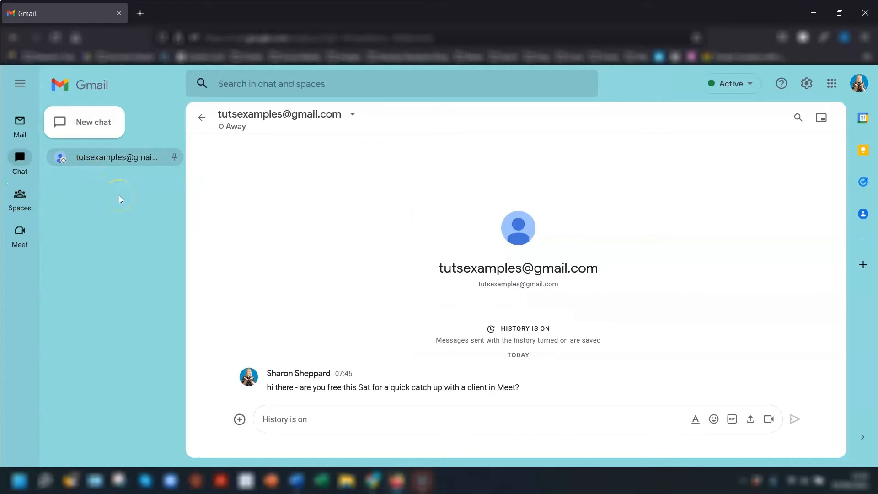
mouse_move(144, 195)
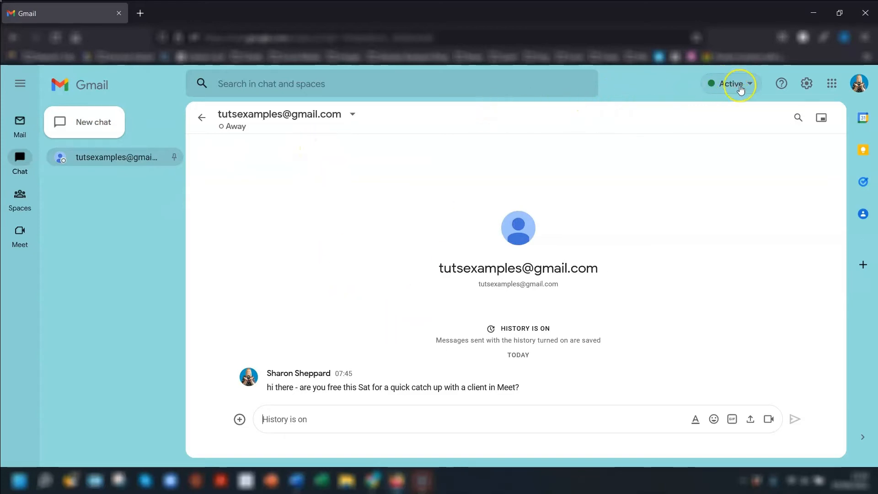
left_click(739, 83)
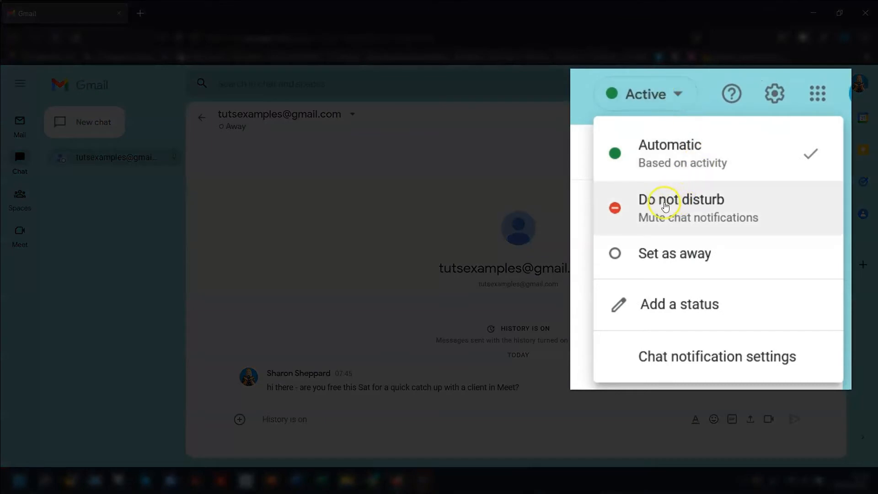
mouse_move(666, 207)
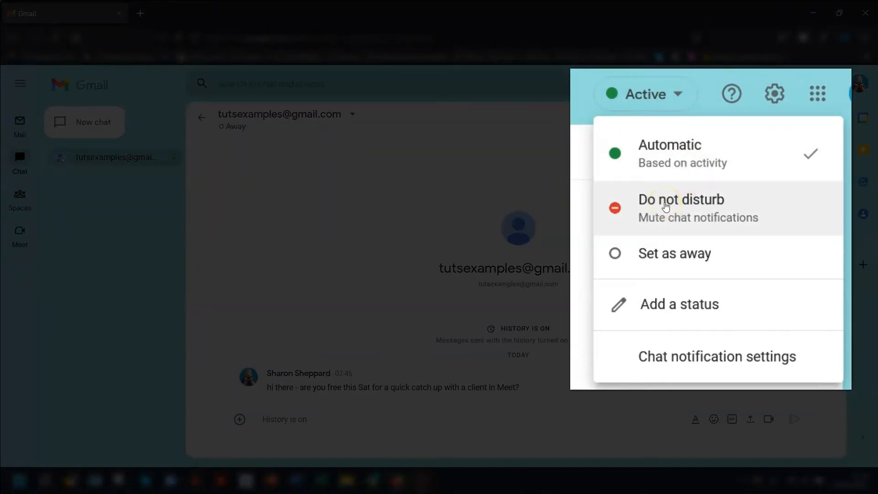
mouse_move(661, 253)
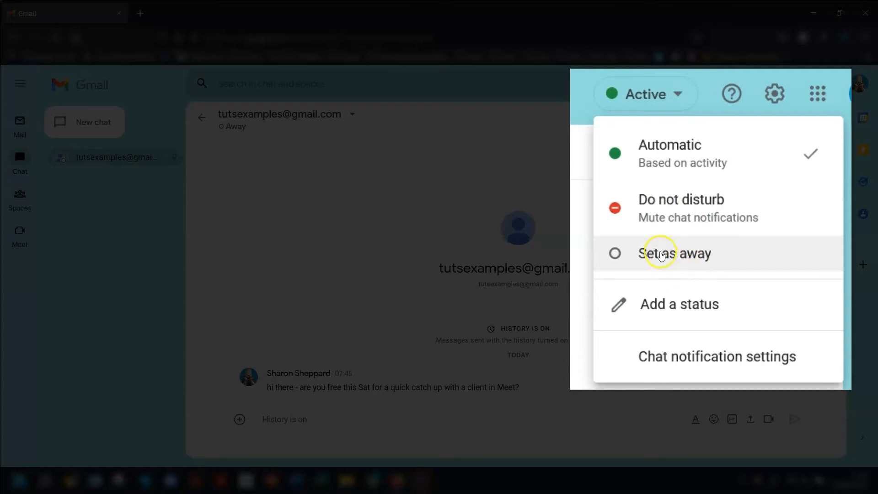
mouse_move(678, 313)
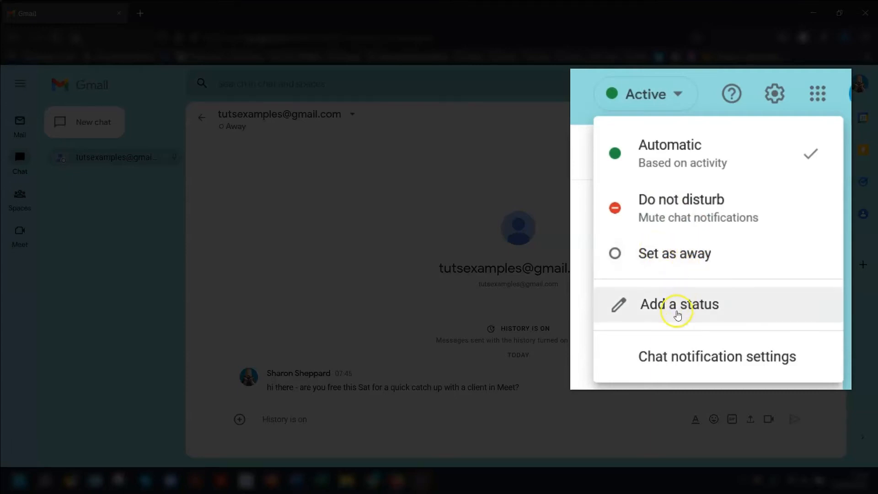
left_click(679, 304)
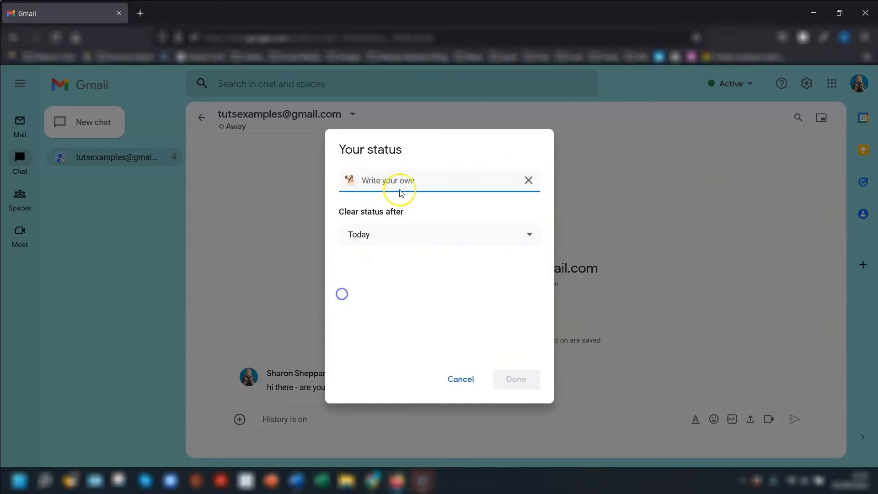
left_click(460, 380)
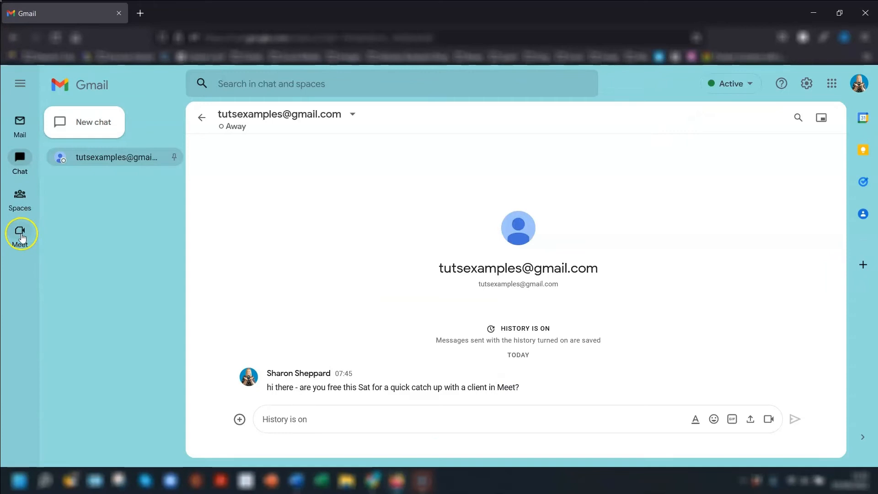
- Generate a new Google Meet link, close its share window, and return to the inbox
left_click(19, 233)
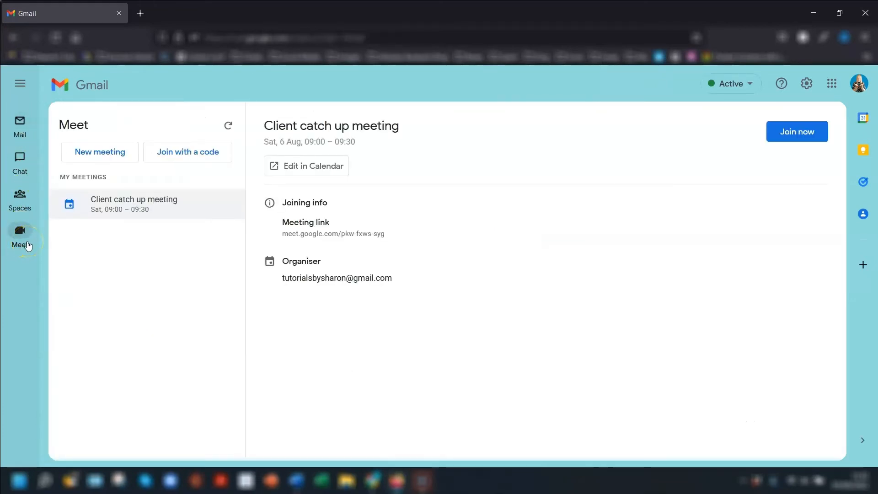
mouse_move(269, 199)
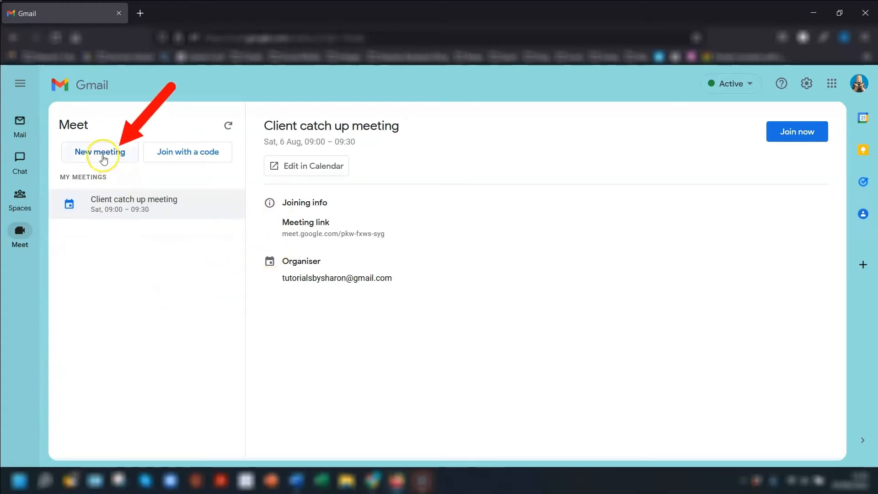
left_click(99, 151)
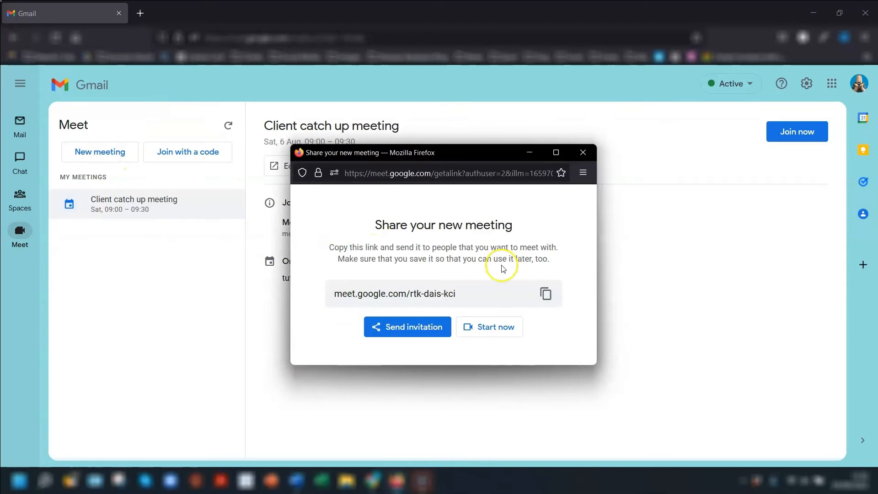
mouse_move(453, 333)
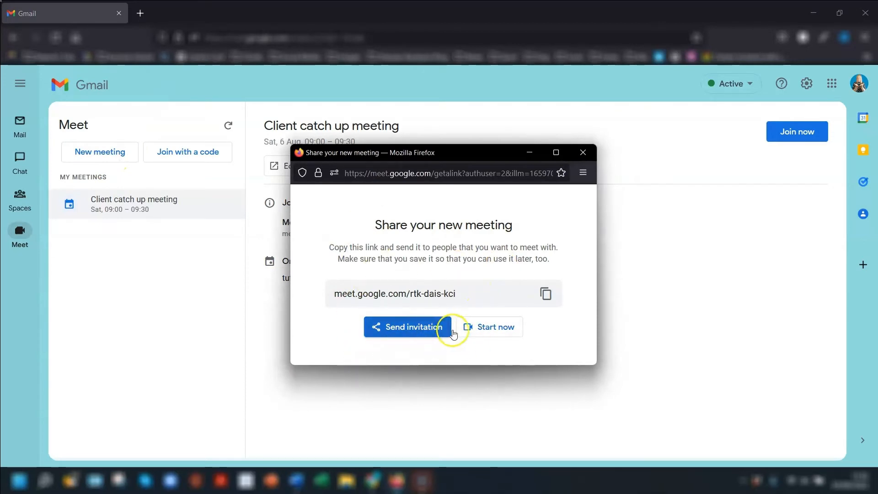
mouse_move(582, 153)
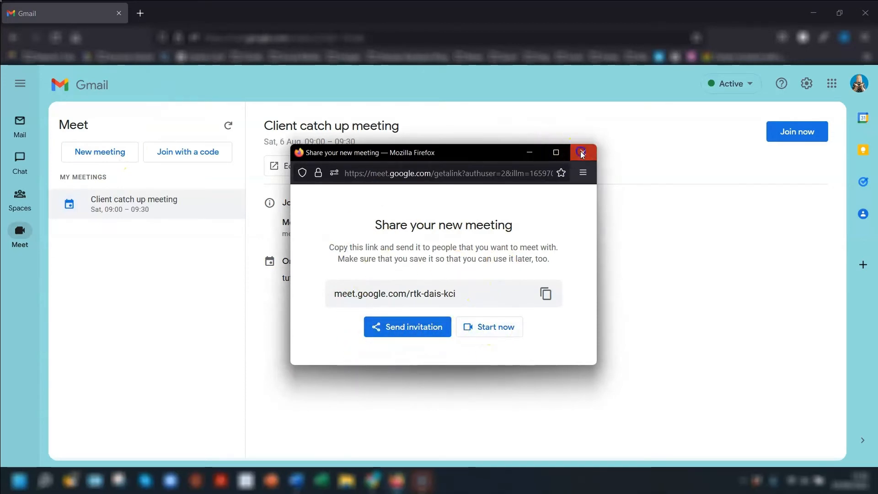
left_click(582, 152)
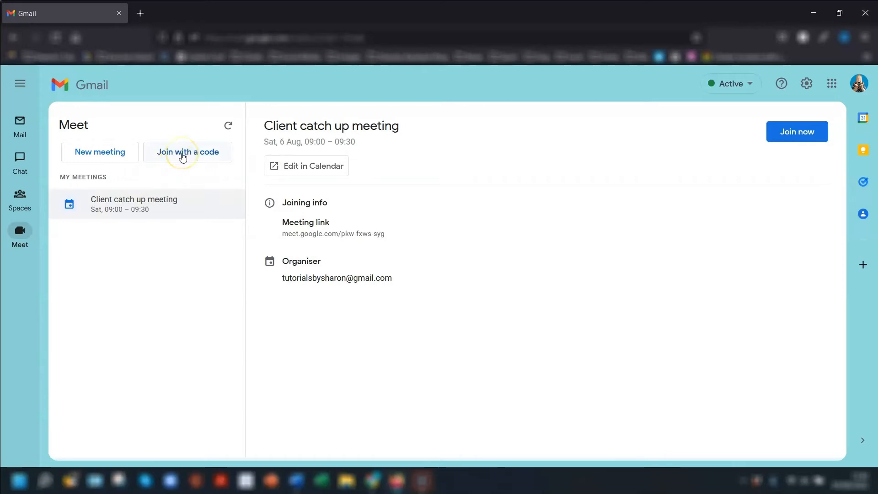
mouse_move(110, 302)
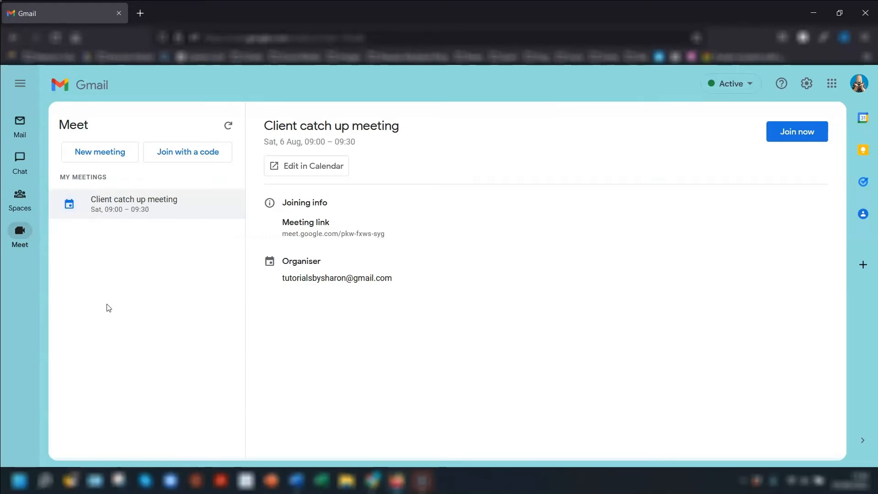
left_click(20, 126)
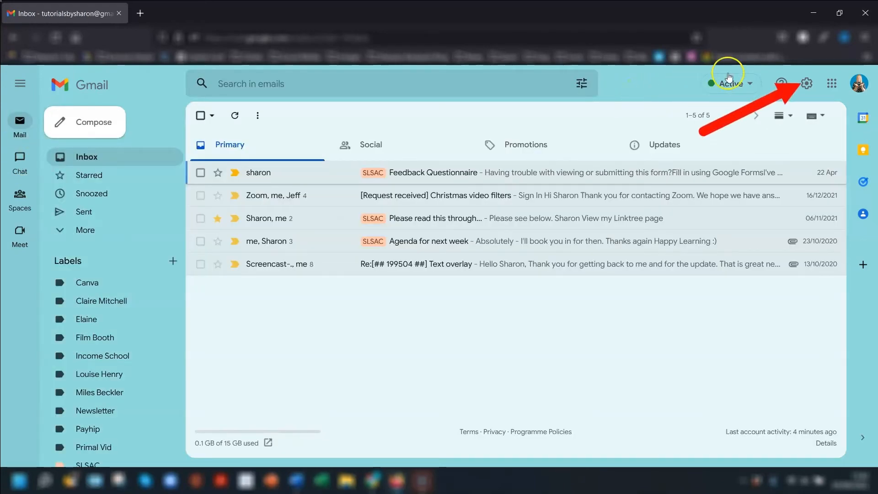
- Untick Google Chat under Apps in Gmail in quick settings and reload Gmail
left_click(806, 83)
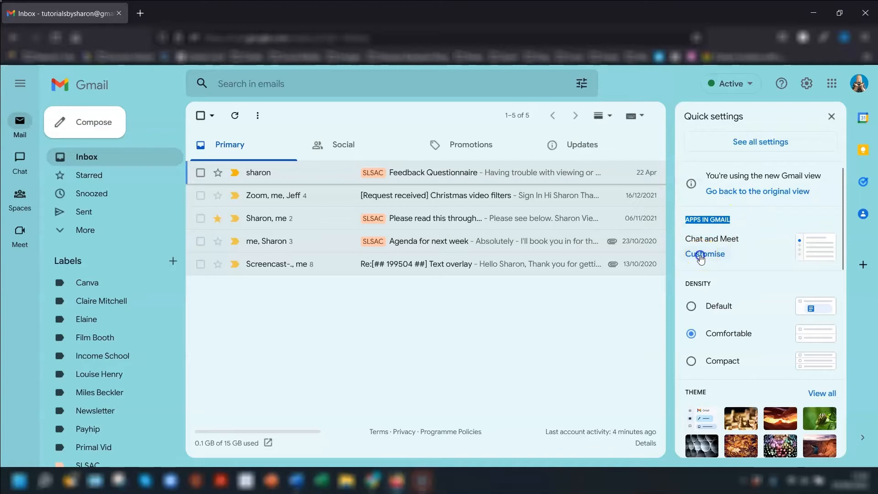
left_click(704, 254)
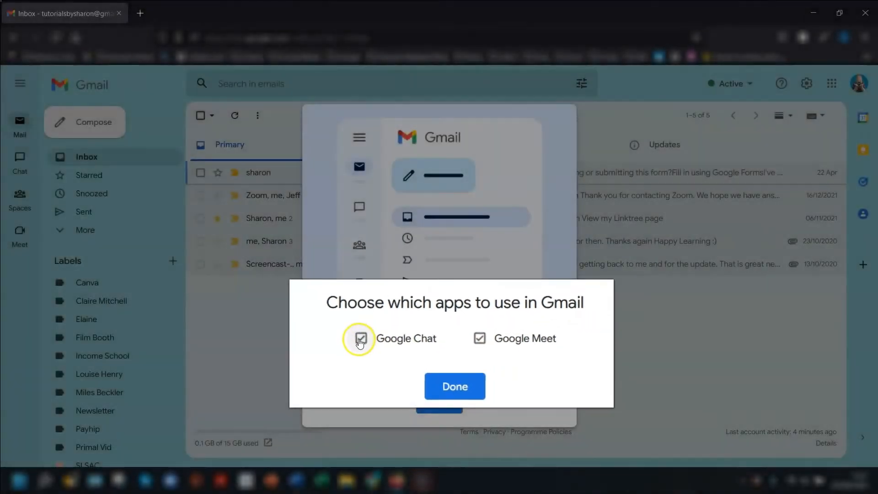
left_click(360, 338)
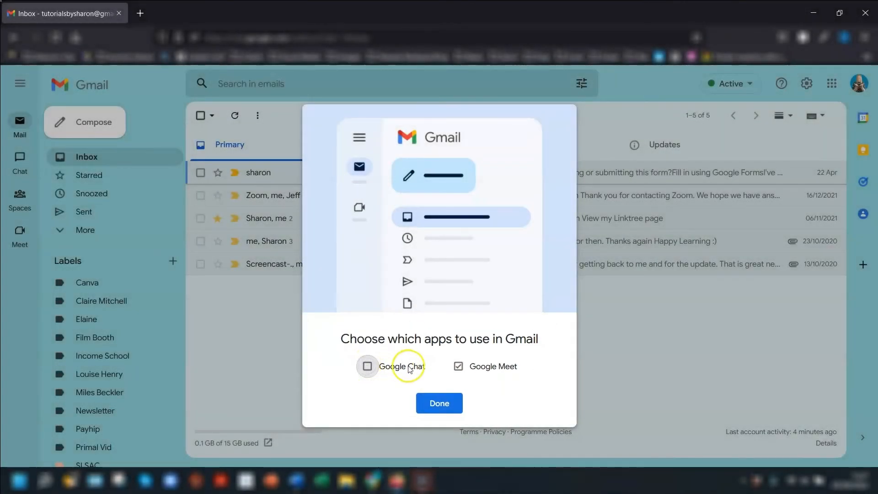
left_click(440, 403)
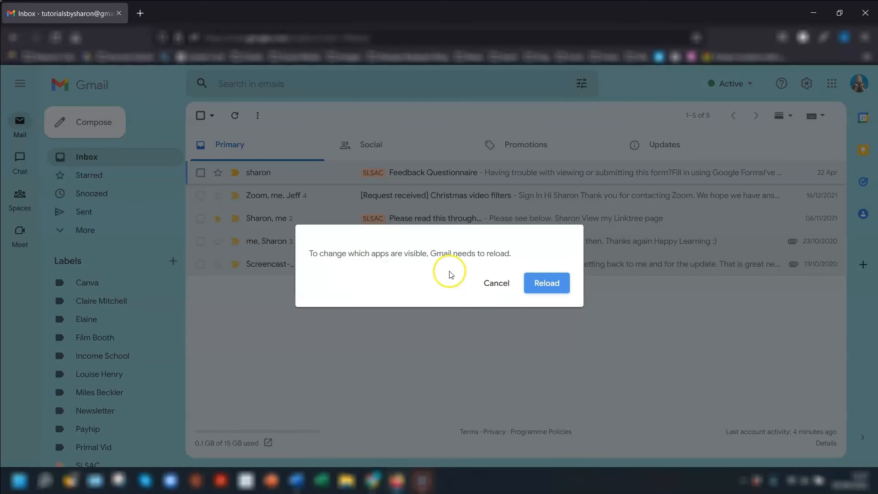
left_click(546, 283)
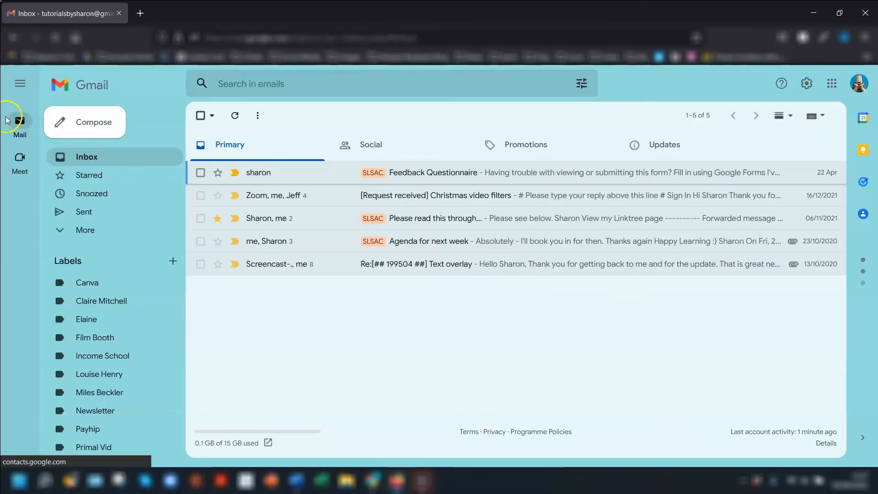
mouse_move(20, 117)
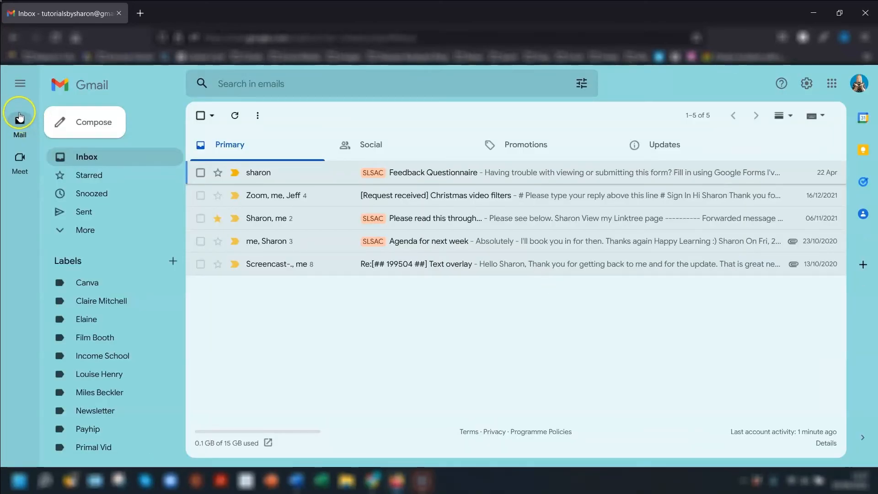
mouse_move(20, 165)
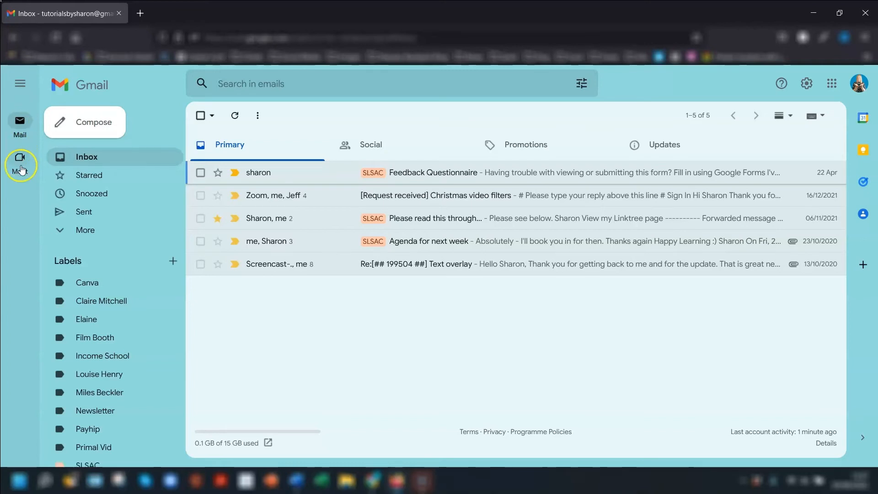
mouse_move(21, 200)
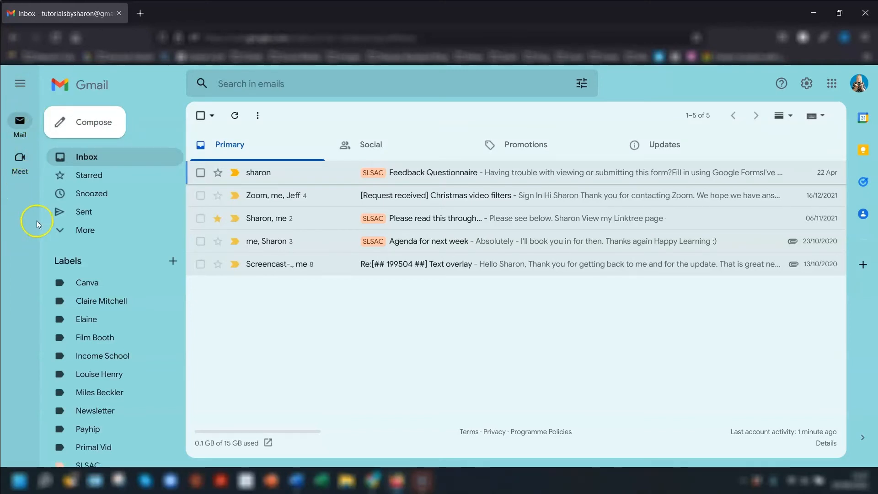
mouse_move(719, 90)
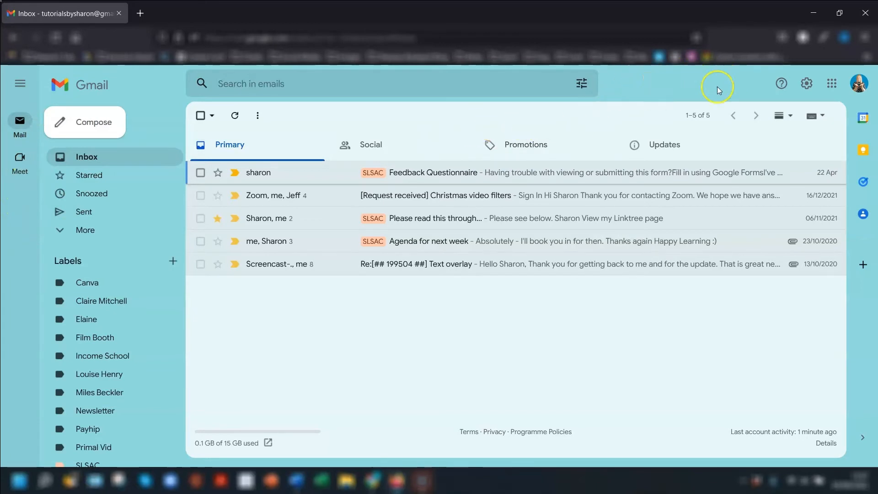
mouse_move(736, 90)
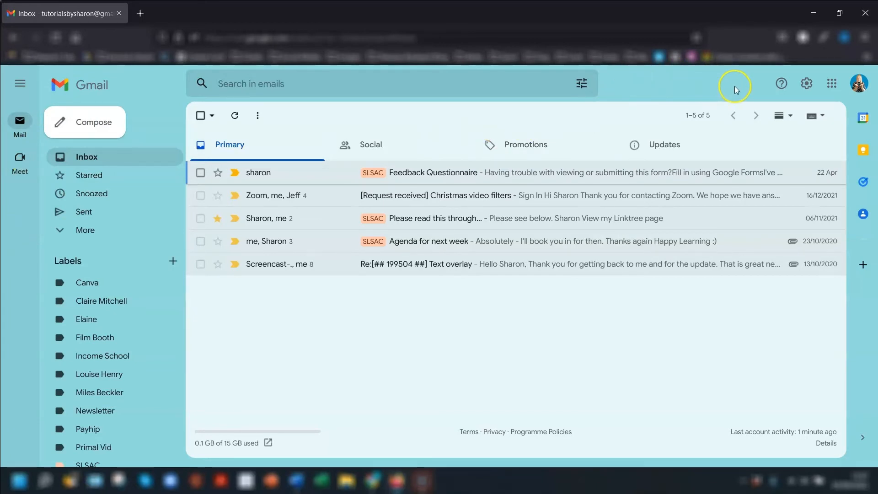
mouse_move(807, 83)
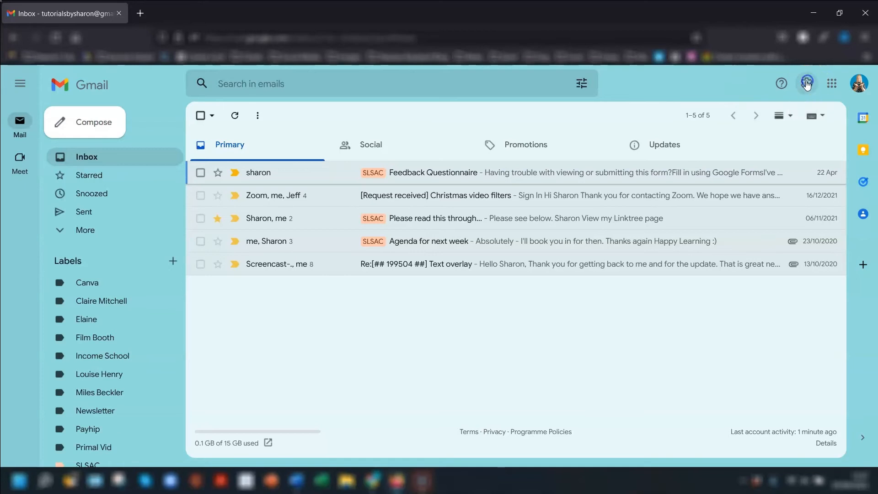
- Set Chat to Off on the Chat and Meet settings tab and save changes
left_click(807, 82)
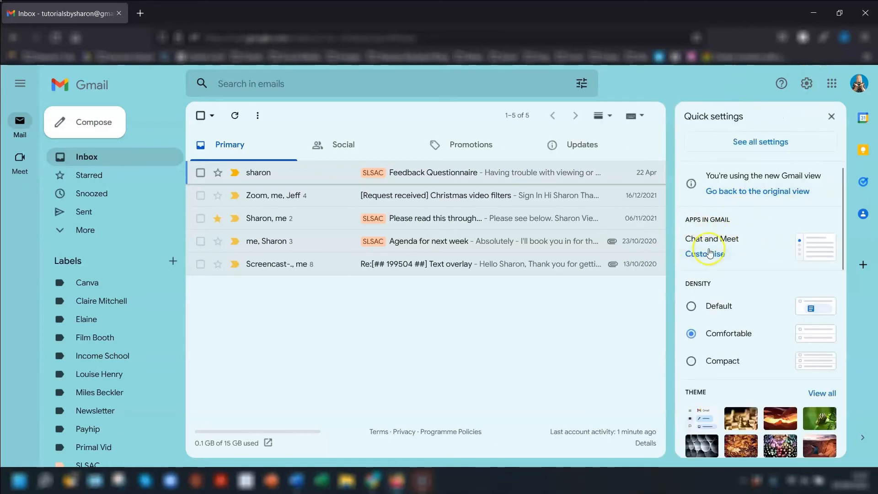
mouse_move(722, 234)
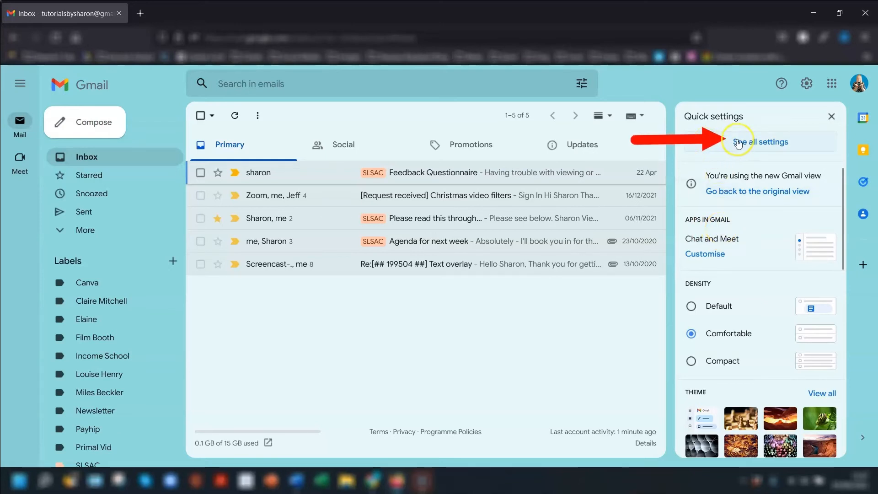
left_click(759, 142)
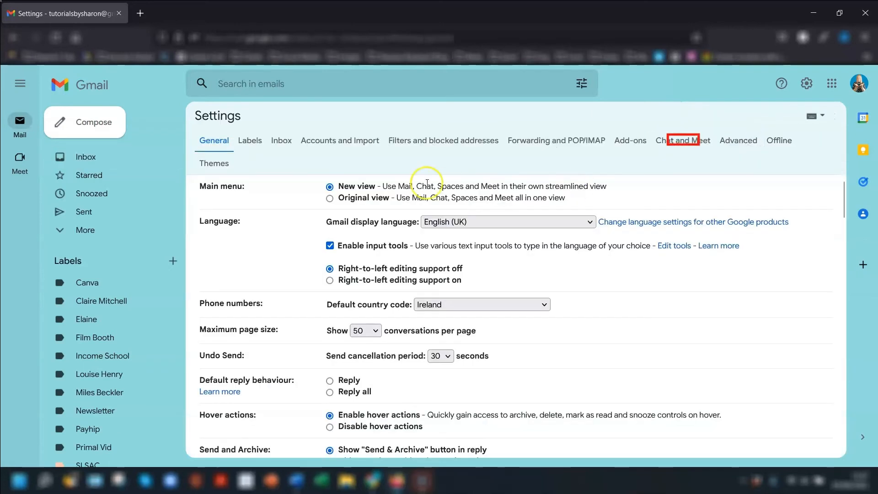
mouse_move(683, 140)
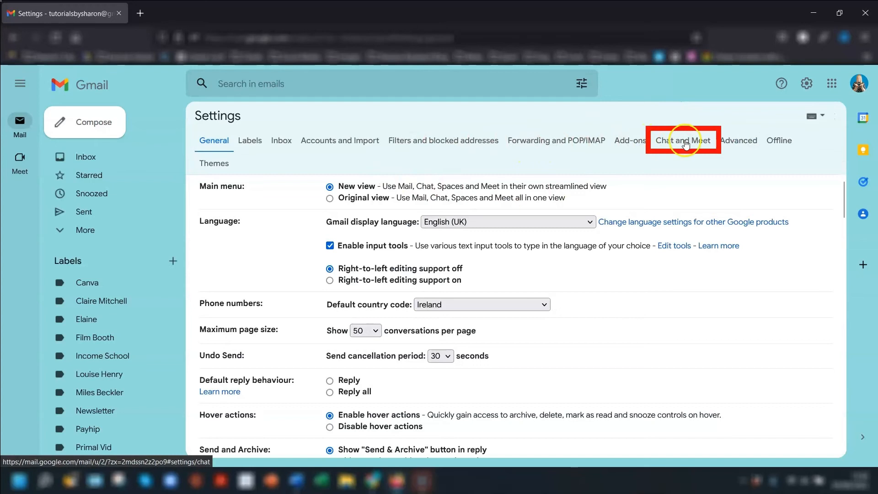
left_click(683, 140)
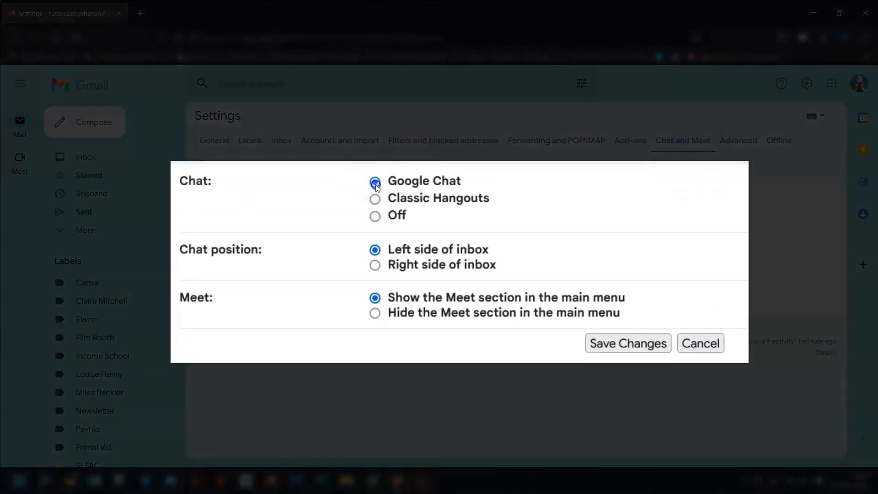
mouse_move(375, 185)
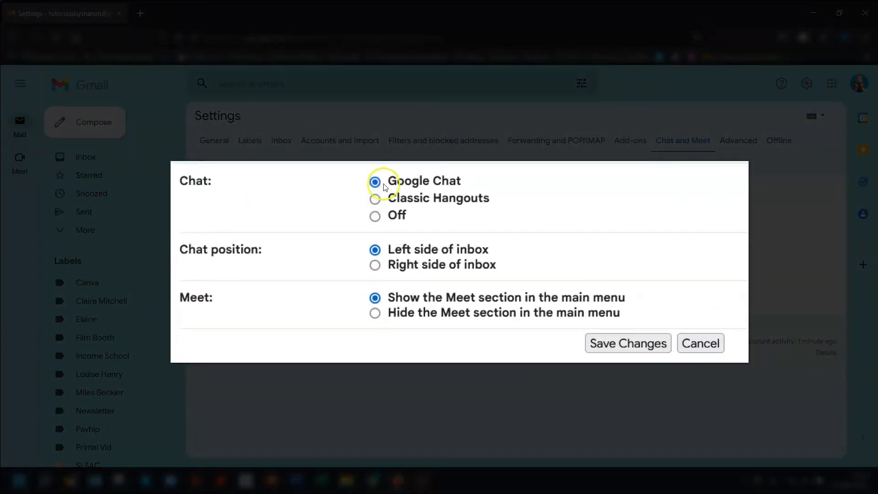
left_click(375, 216)
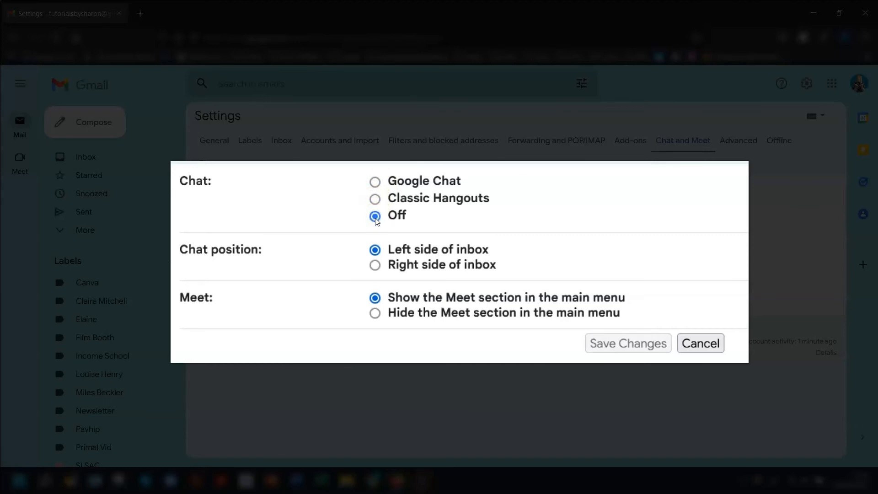
mouse_move(197, 301)
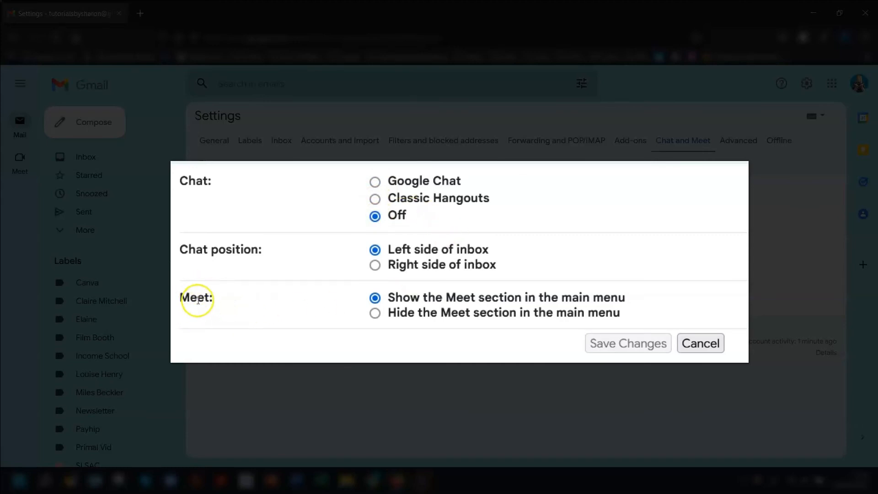
mouse_move(374, 313)
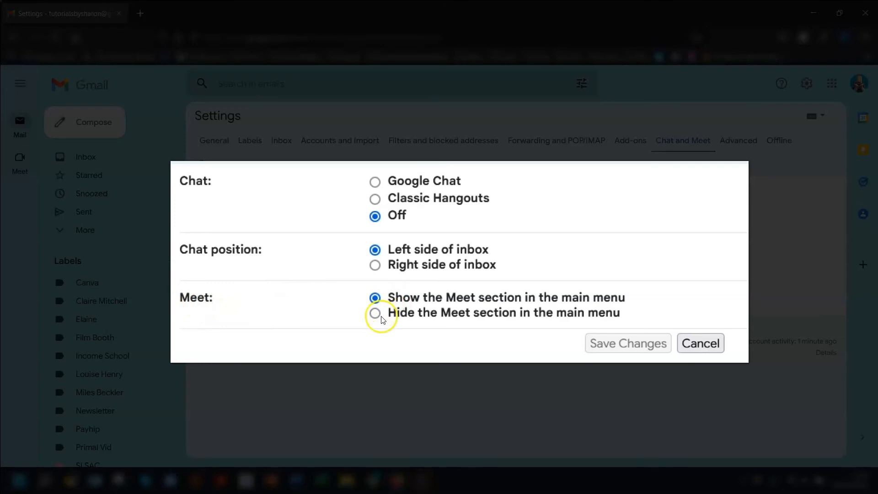
mouse_move(586, 350)
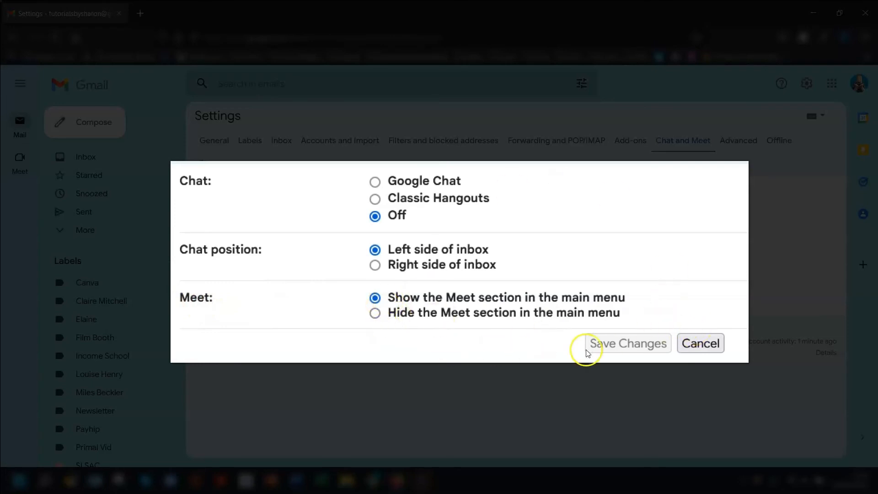
left_click(627, 342)
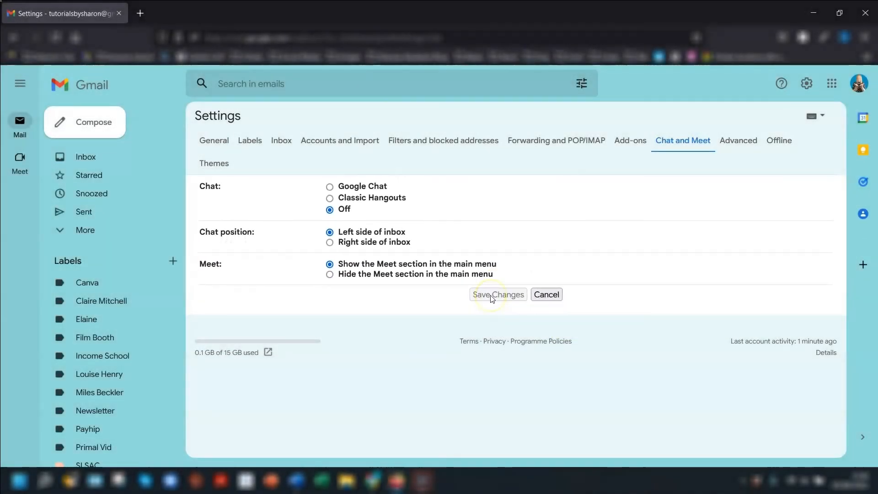
- Start returning to the original Gmail view from quick settings, then cancel the prompt
left_click(497, 295)
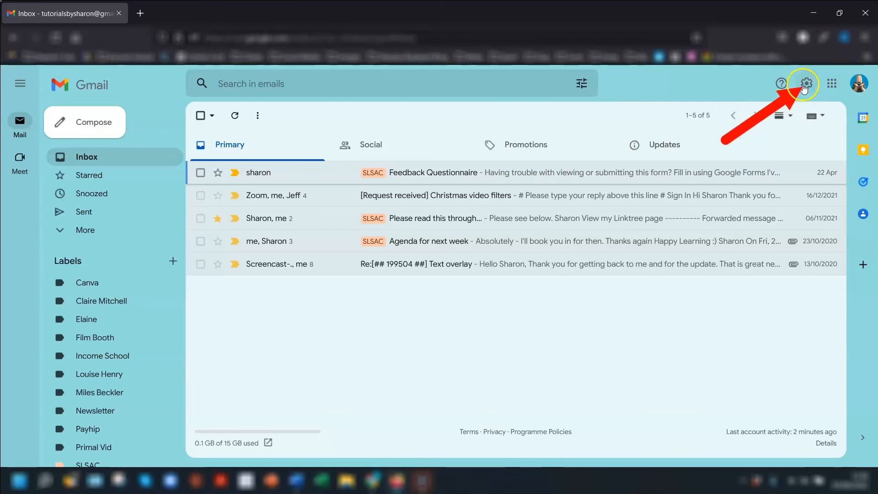
left_click(805, 83)
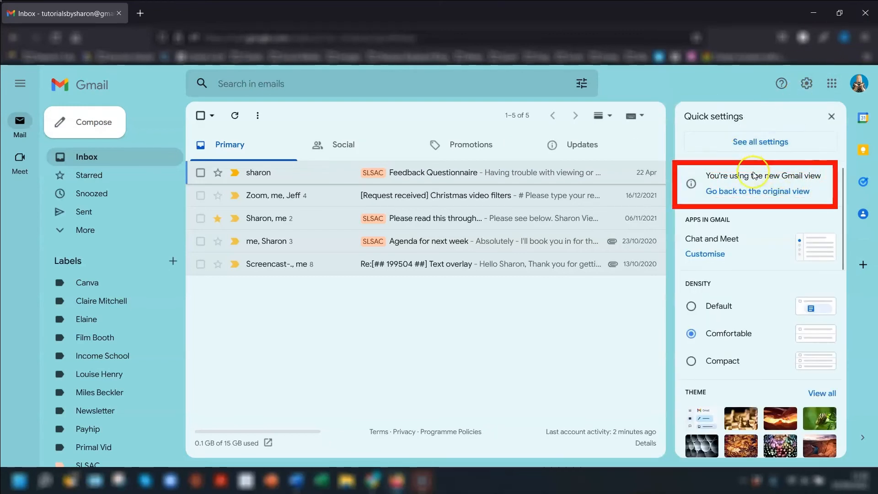
mouse_move(809, 177)
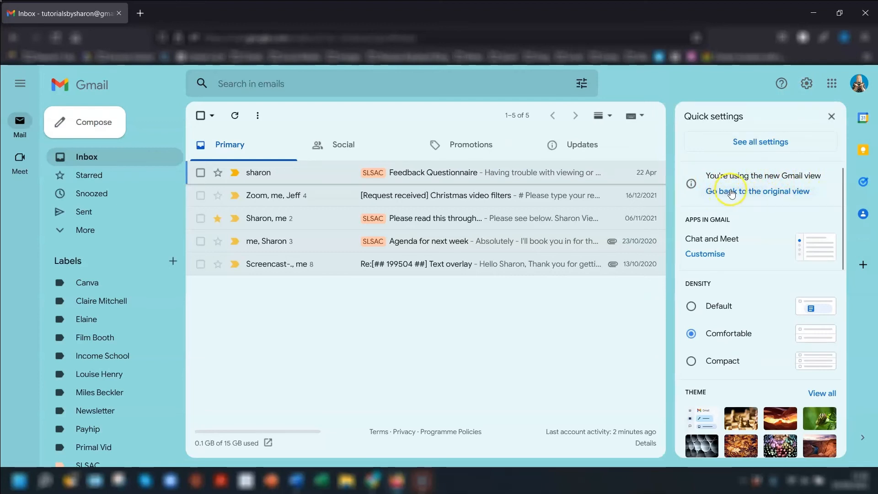
left_click(759, 191)
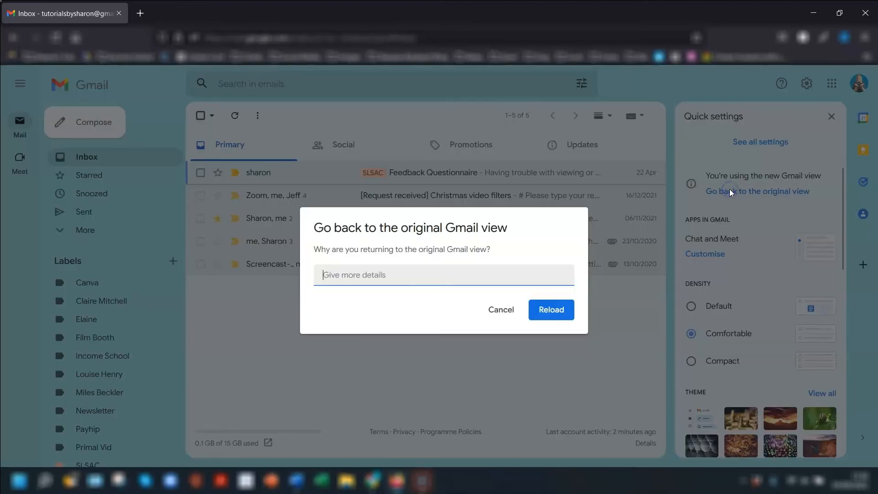
mouse_move(524, 272)
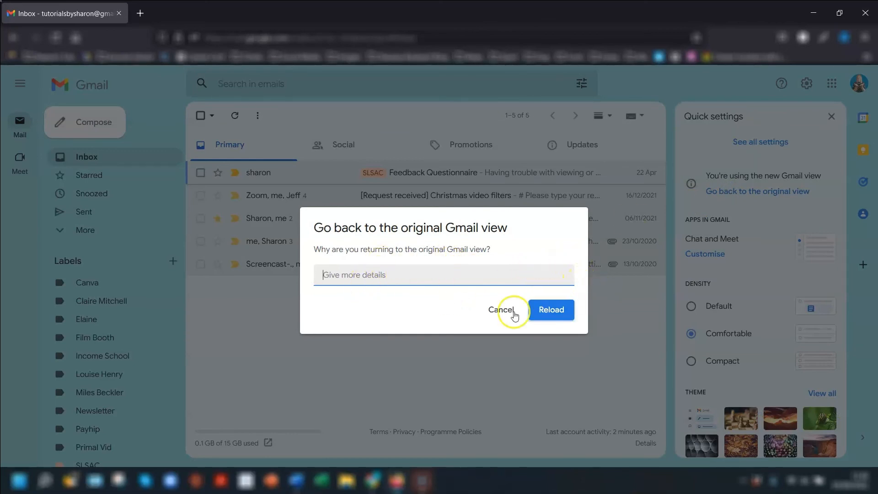
mouse_move(551, 310)
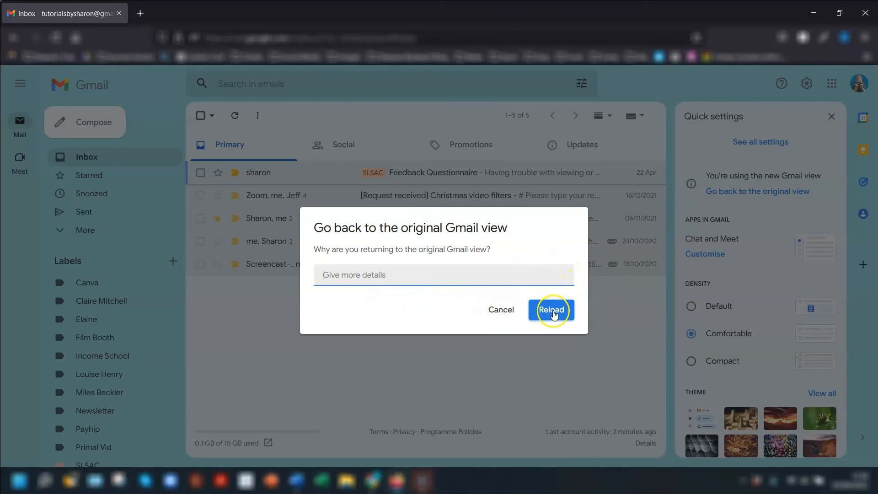
mouse_move(509, 317)
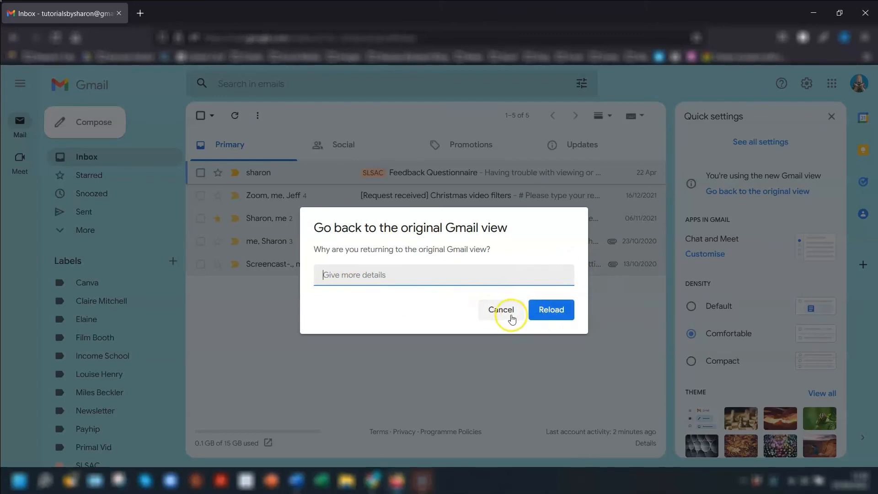
left_click(502, 309)
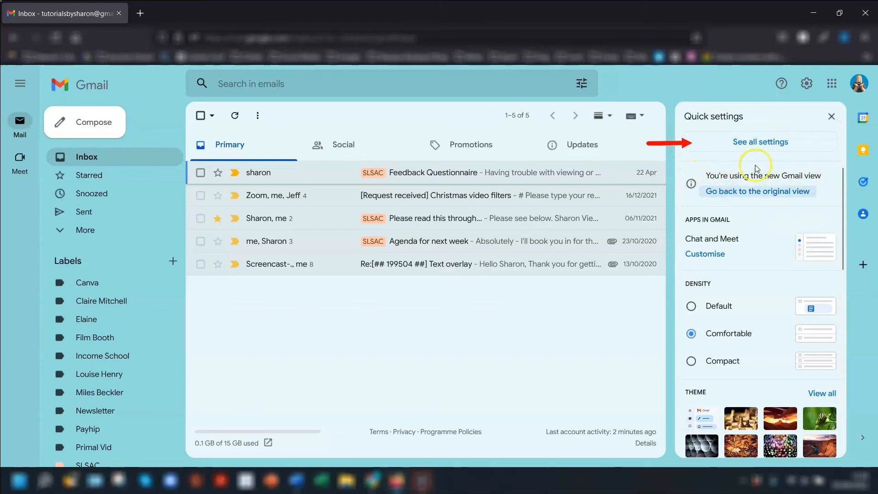
- Open the full settings General tab and scroll down to the Out-of-Office AutoReply section
left_click(759, 142)
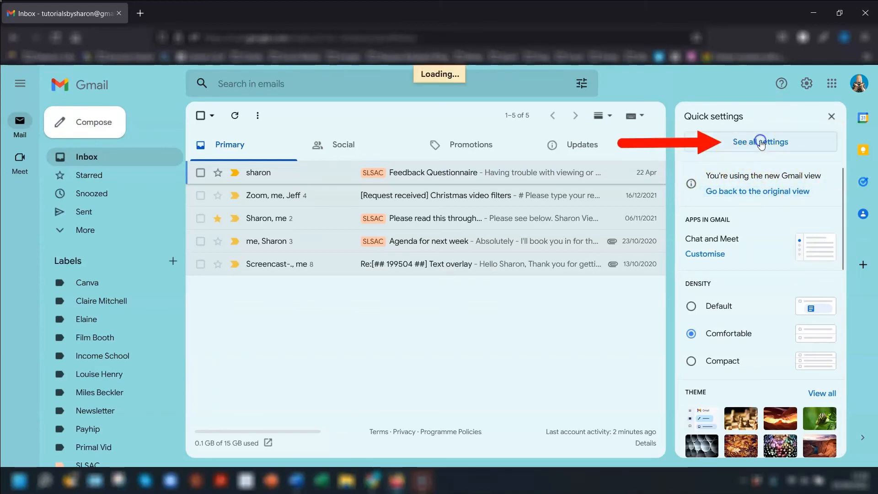
left_click(761, 142)
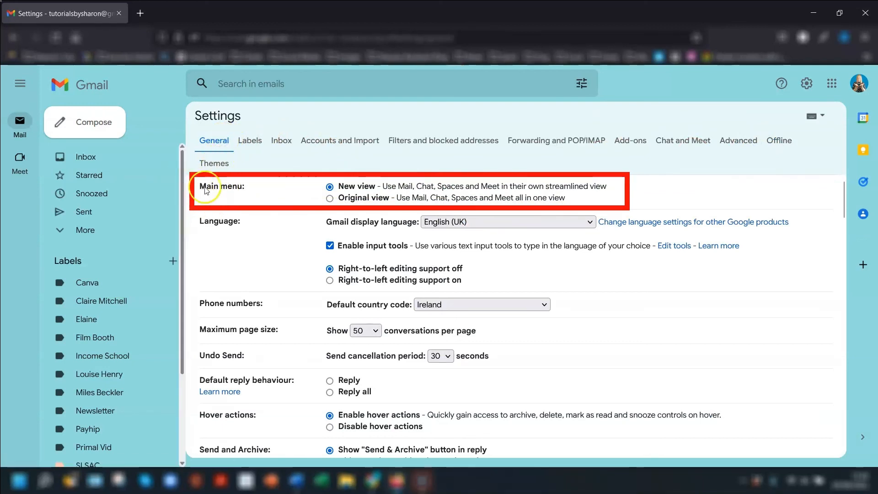
mouse_move(381, 187)
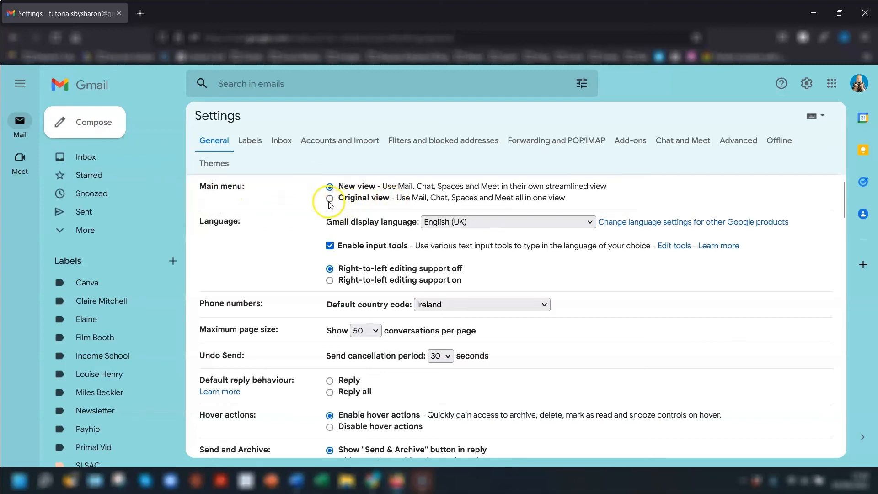
scroll("down", 3)
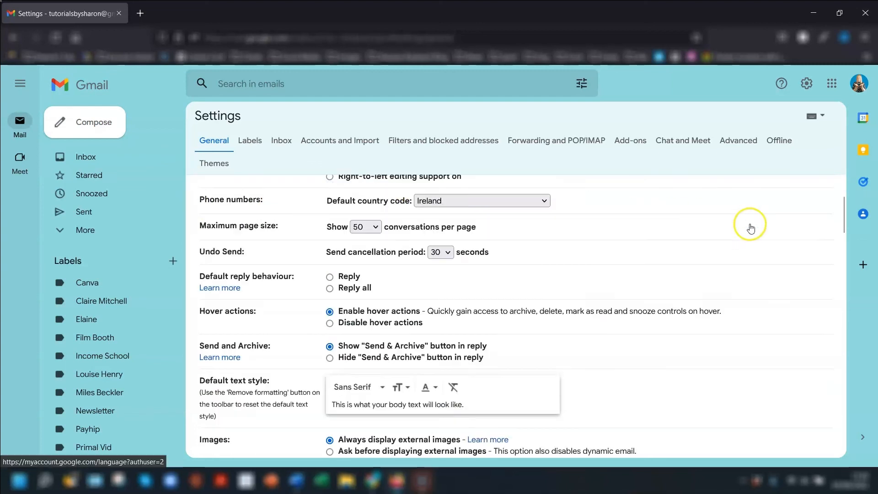
scroll("down", 3)
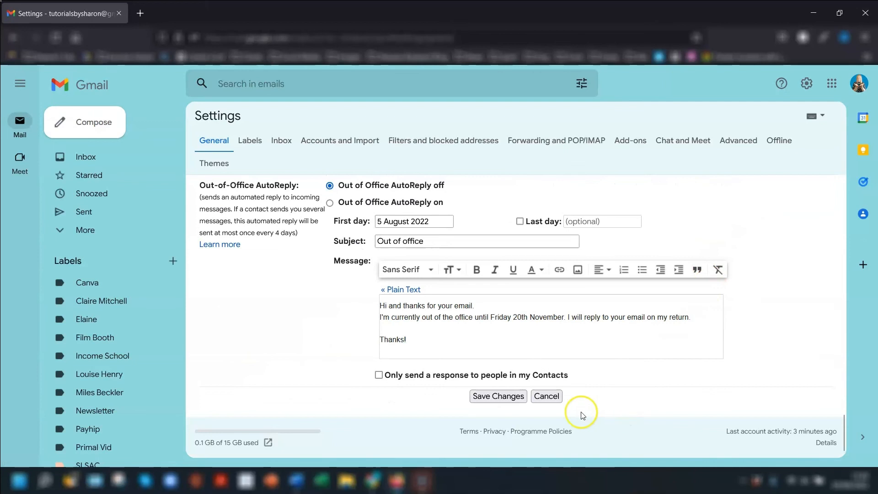